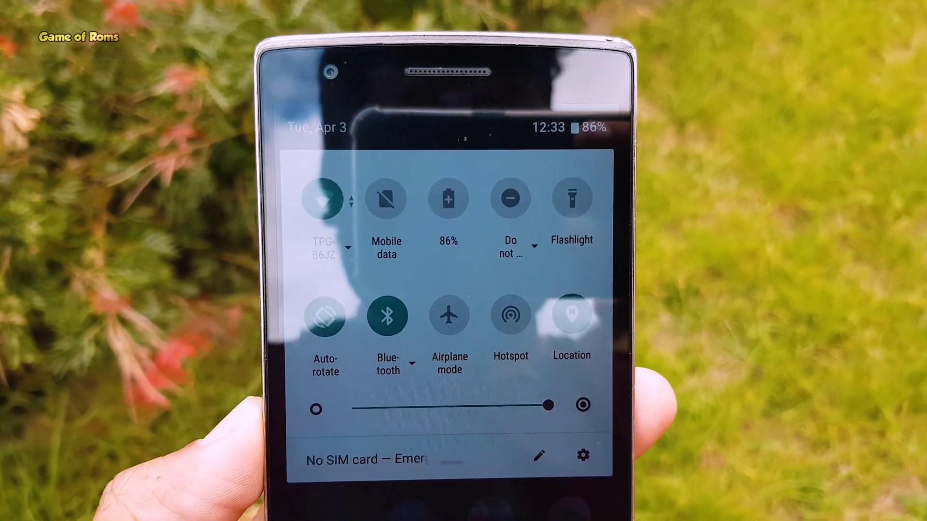
pyautogui.click(584, 456)
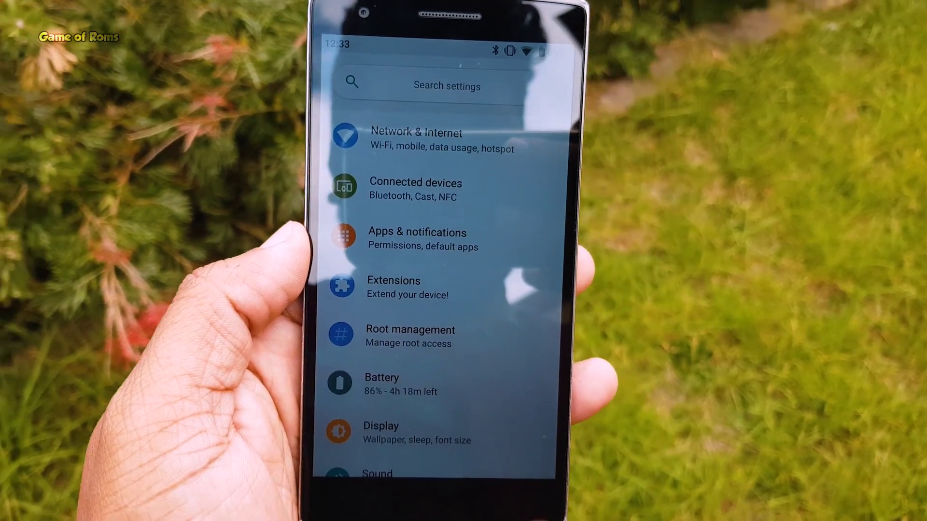